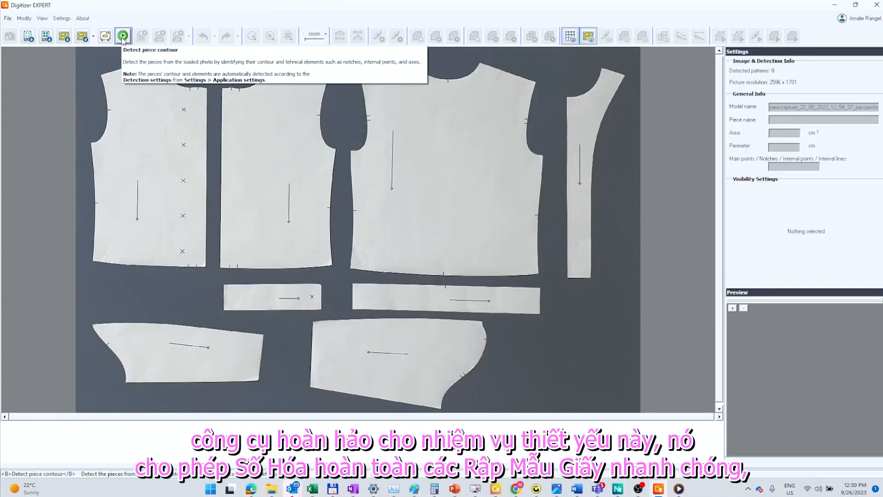
Auto-detect the eight Blouse_46 pieces with their contours, notches and grain lines.
click(123, 35)
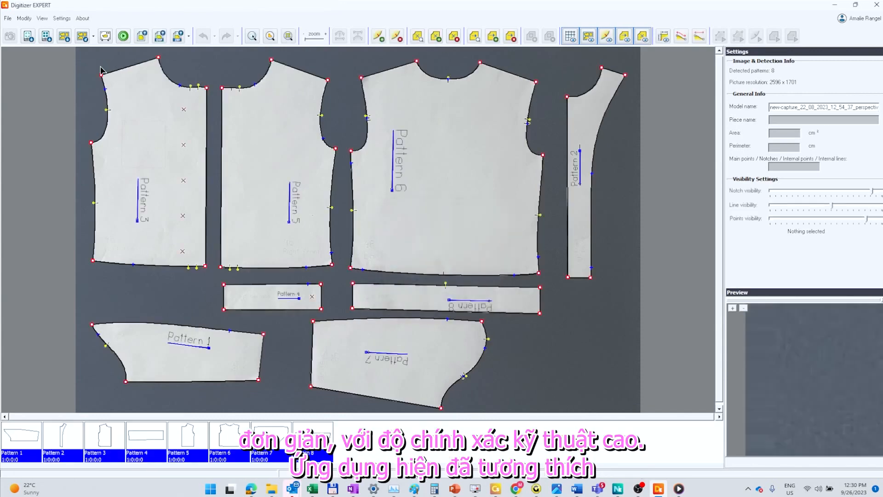
click(8, 18)
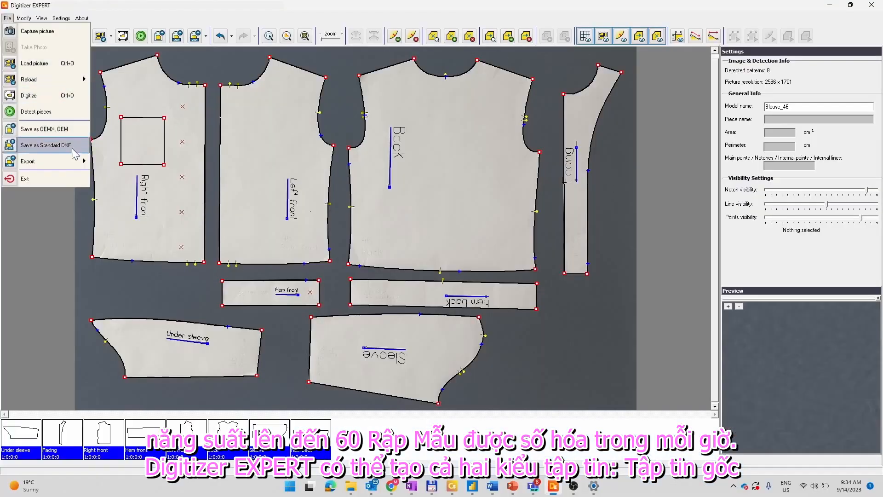
Browse the Assyst, Gerber, Investronica and Lectra export formats for the model.
click(28, 162)
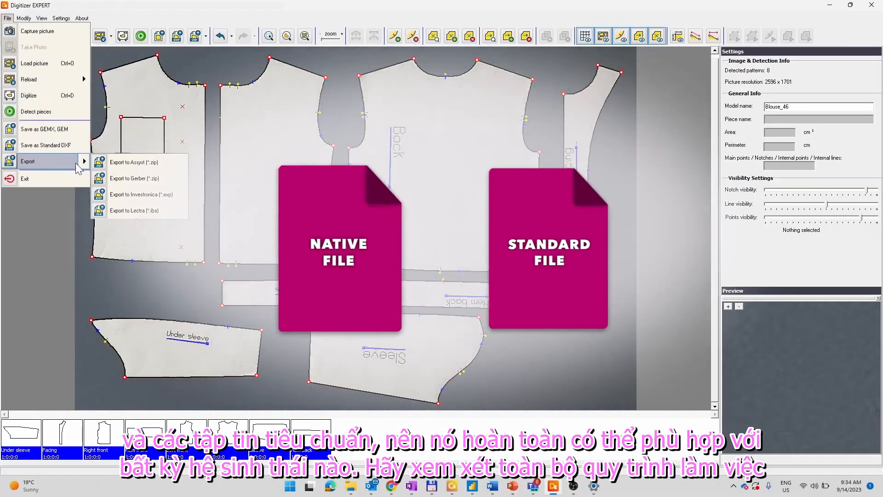
mouse_move(134, 162)
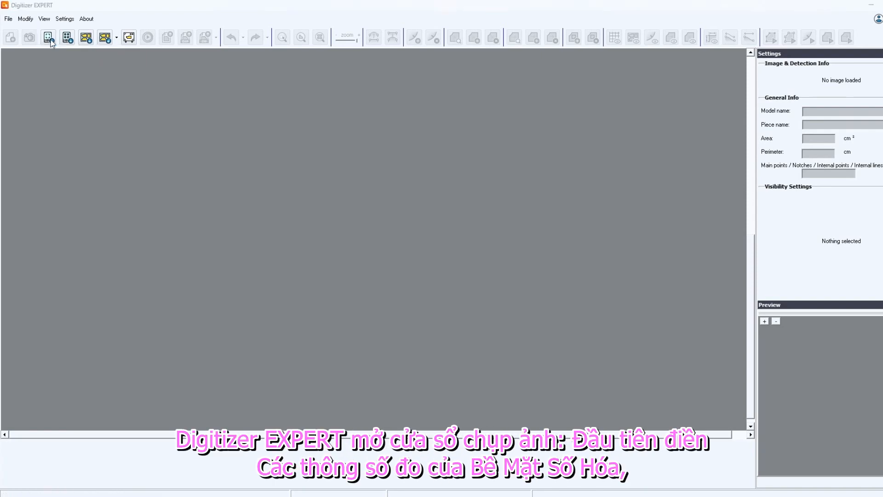
Open the photo capture window for the cardboard patterns.
click(48, 37)
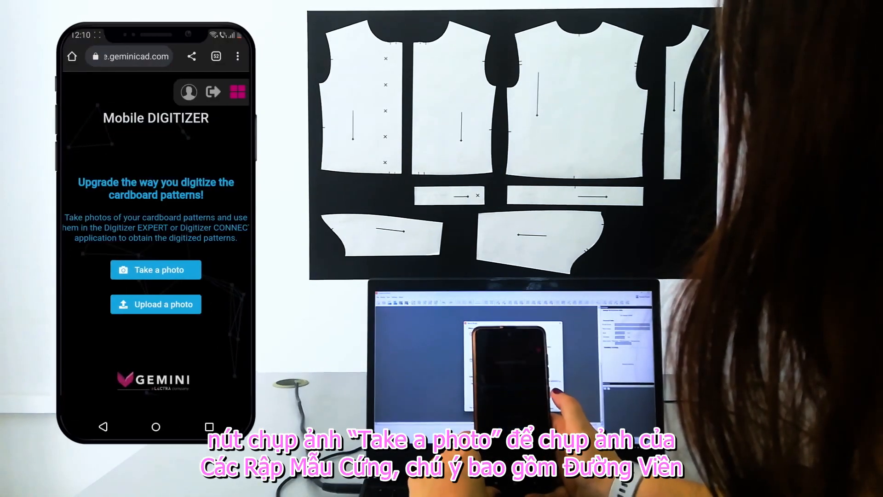
Photograph the cardboard patterns on the digitizing surface and save the photo.
click(155, 269)
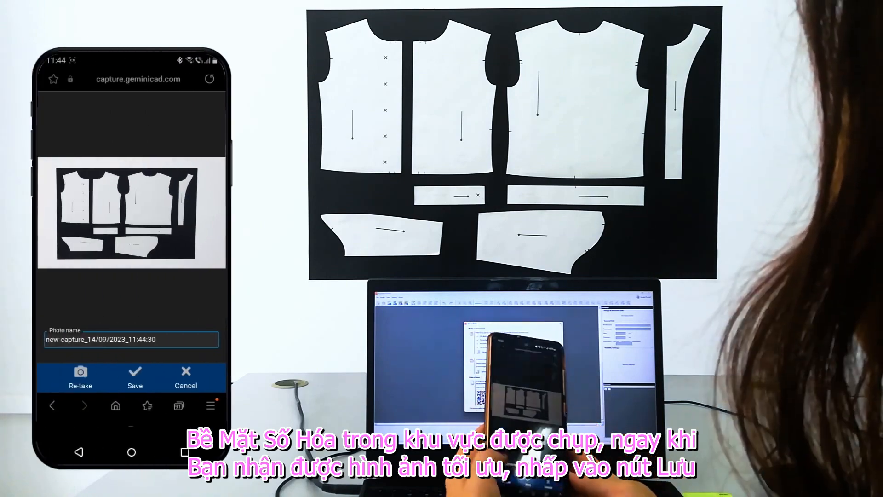
click(135, 377)
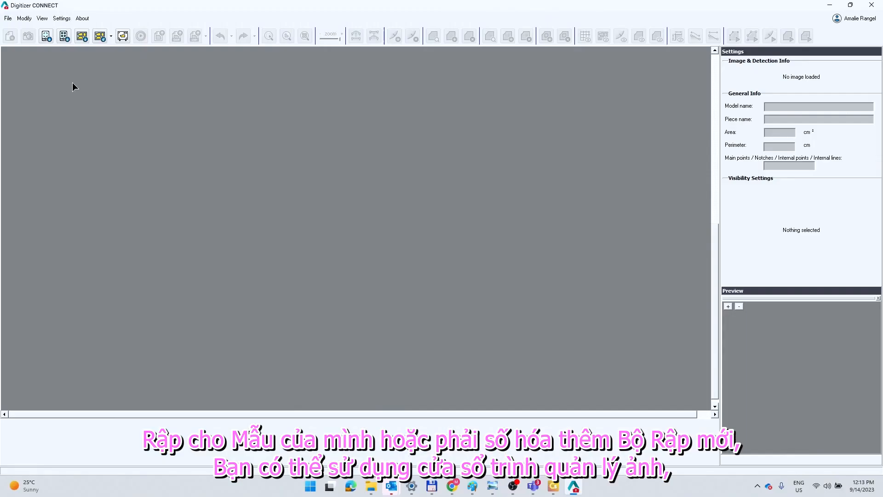
Refresh the GEMINI Cloud photo list in the Photo Manager to import the new photo.
click(63, 36)
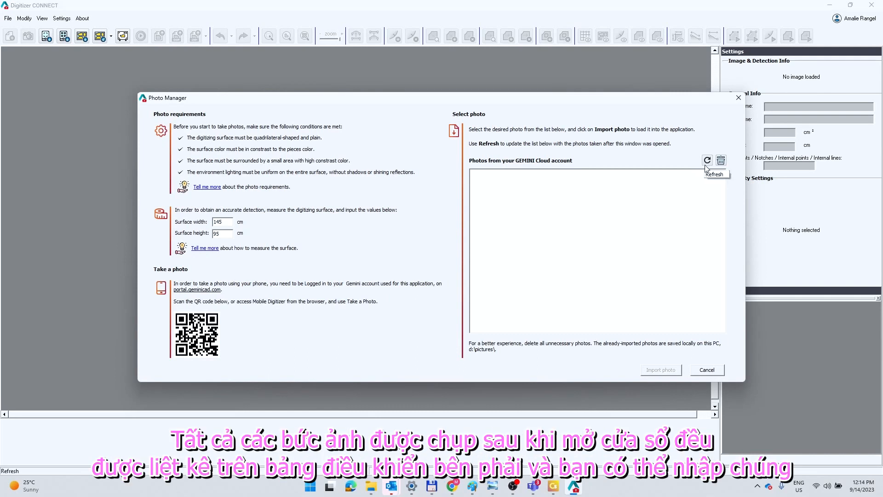
click(707, 160)
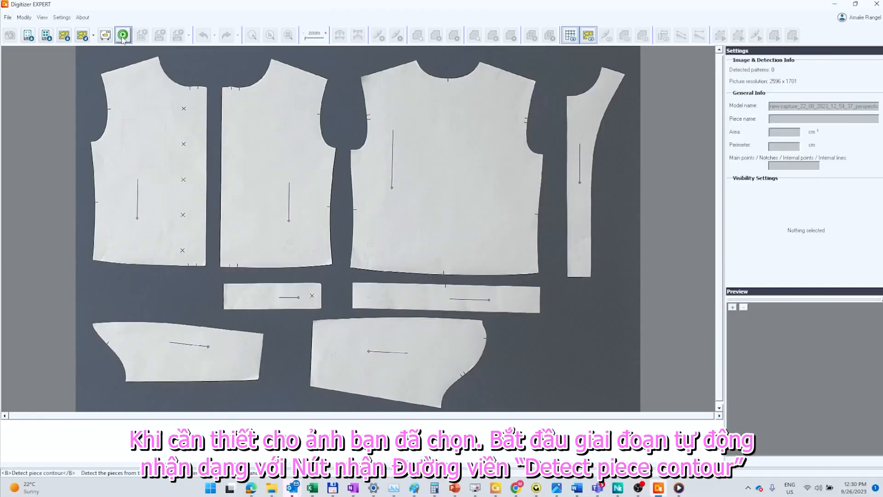
Detect the eight pieces in the new photo and zoom in to verify their notches.
click(123, 35)
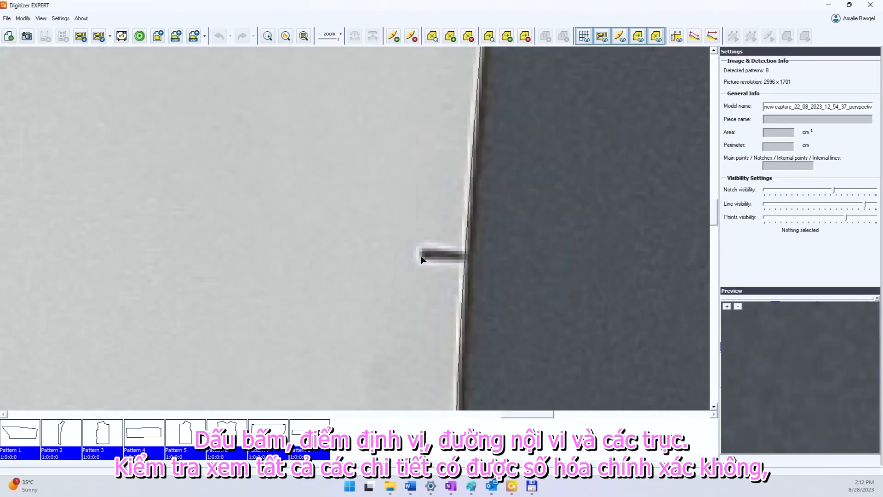
click(303, 35)
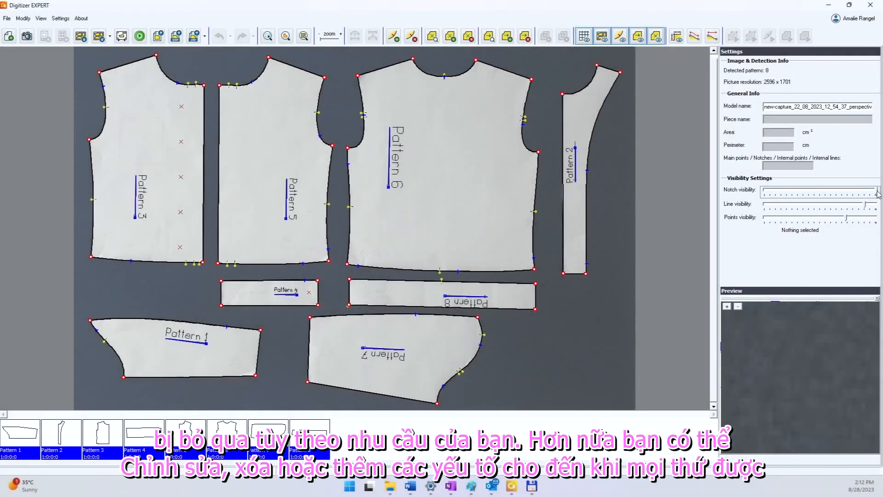
Play back Pattern 7's contour points (832.26 cm² area, 120.96 cm perimeter).
click(394, 36)
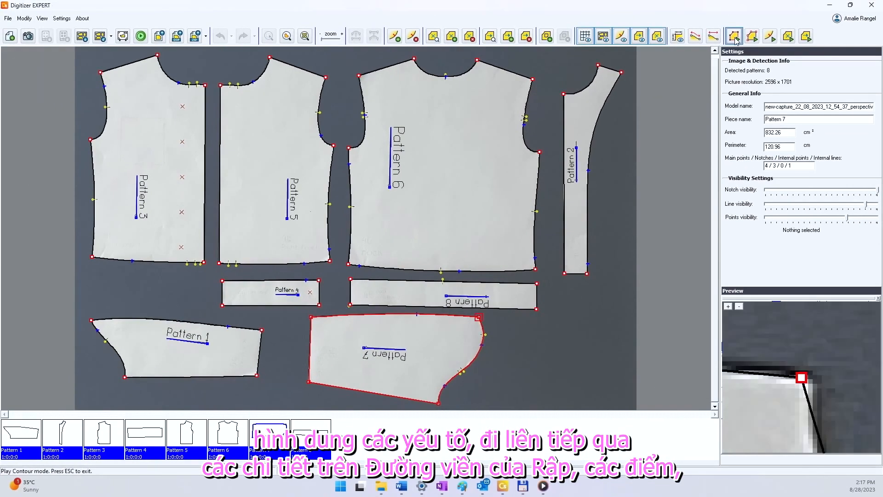
mouse_move(487, 335)
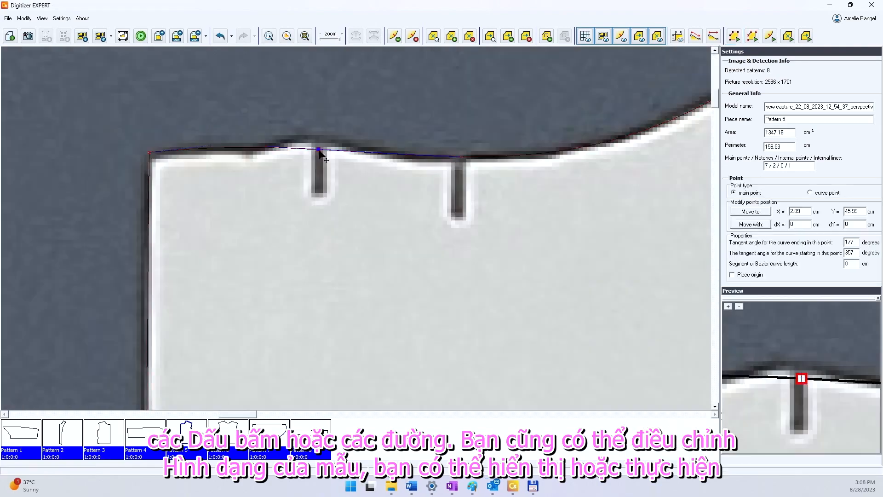
Move a Pattern 5 contour point up and save the model as Blouse_46.gemx.
drag(320, 152, 319, 143)
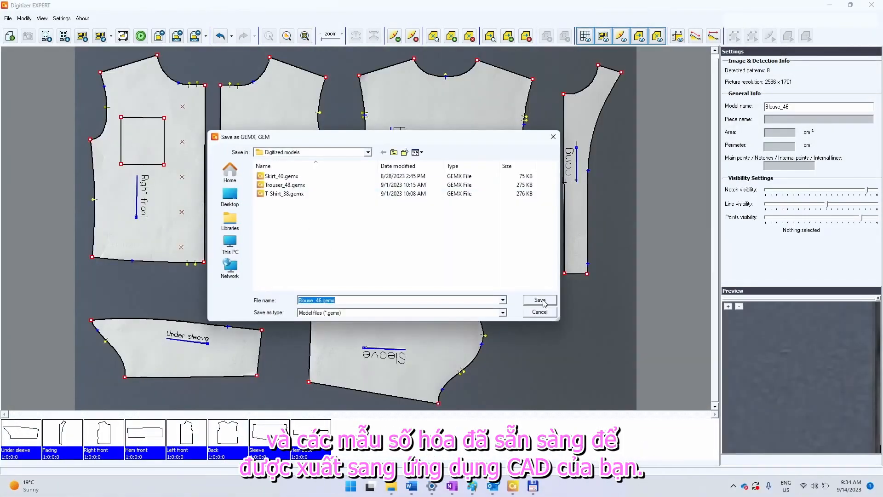
click(539, 299)
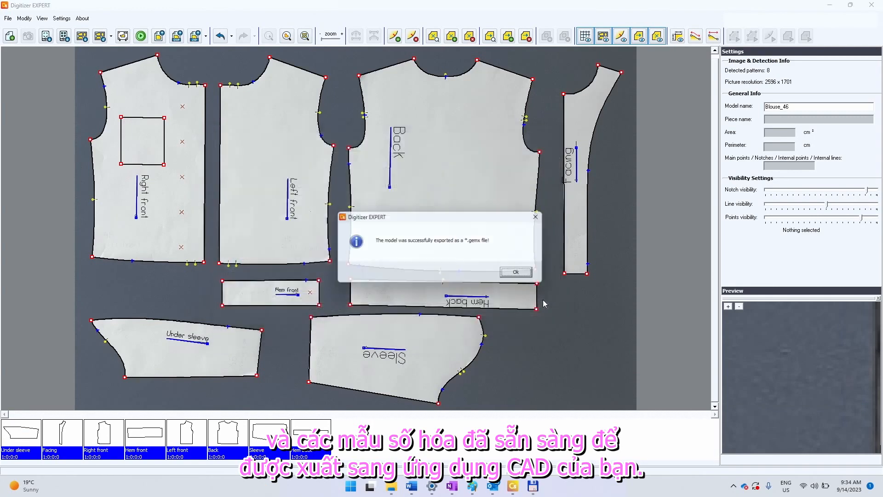
click(514, 271)
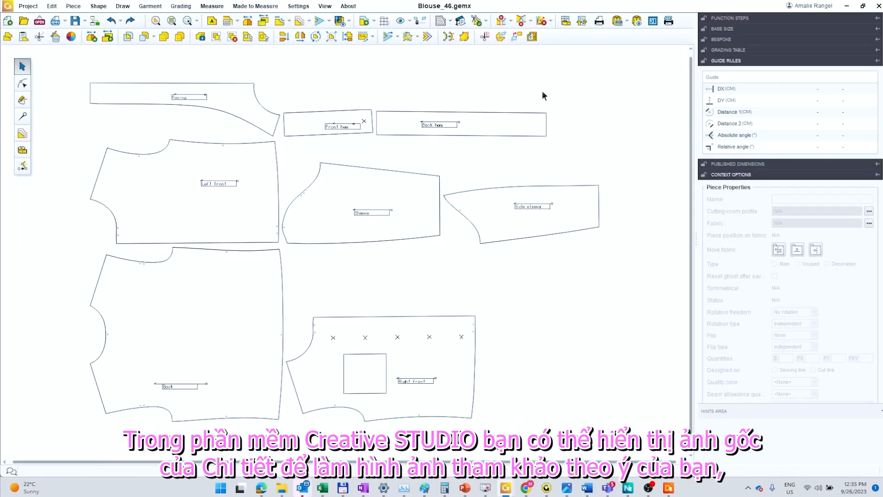
Toggle piece image display so each Blouse_46 piece shows its original photo.
click(441, 21)
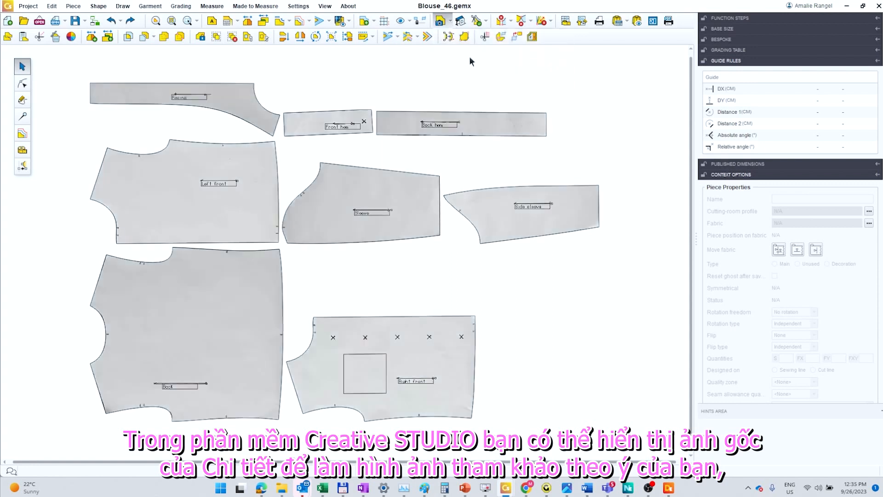
click(441, 20)
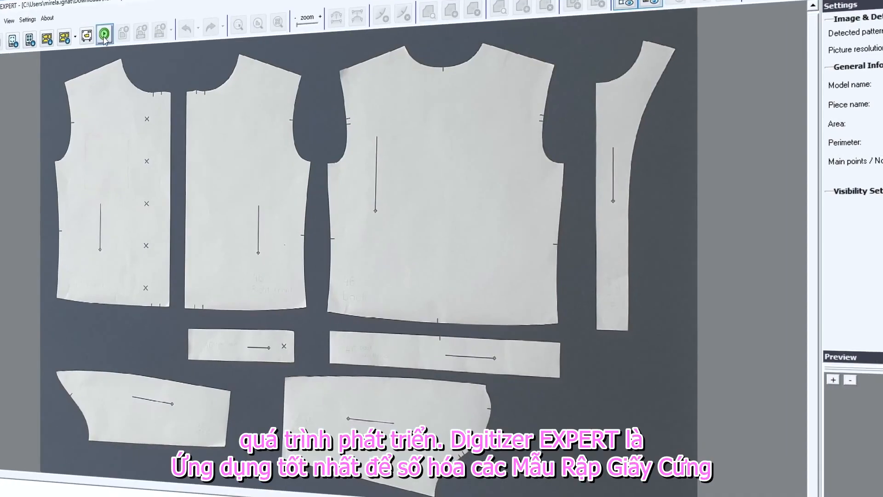
Run Detect piece contour on the cardboard pattern layout photo.
click(104, 36)
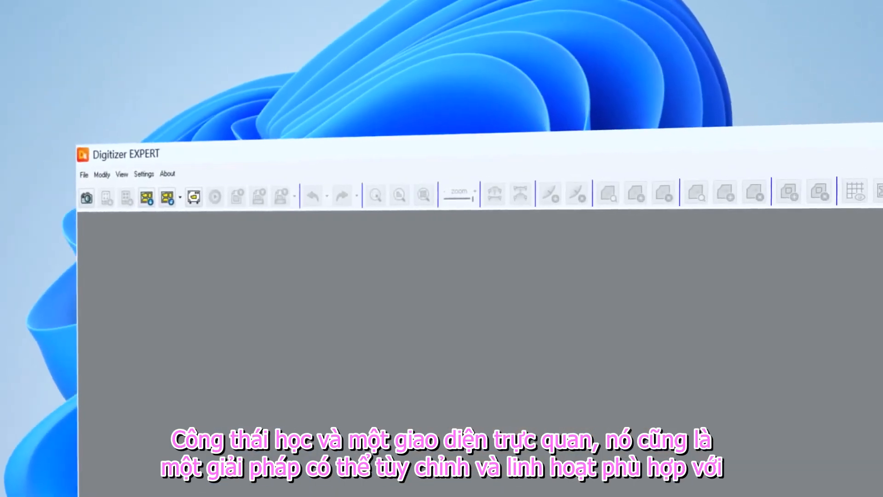
Show the File menu's export options for the eight detected pattern pieces.
click(266, 96)
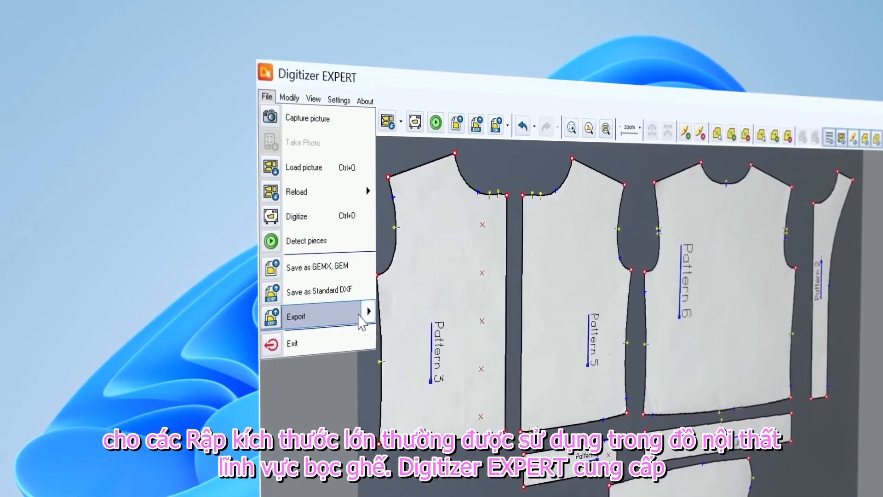